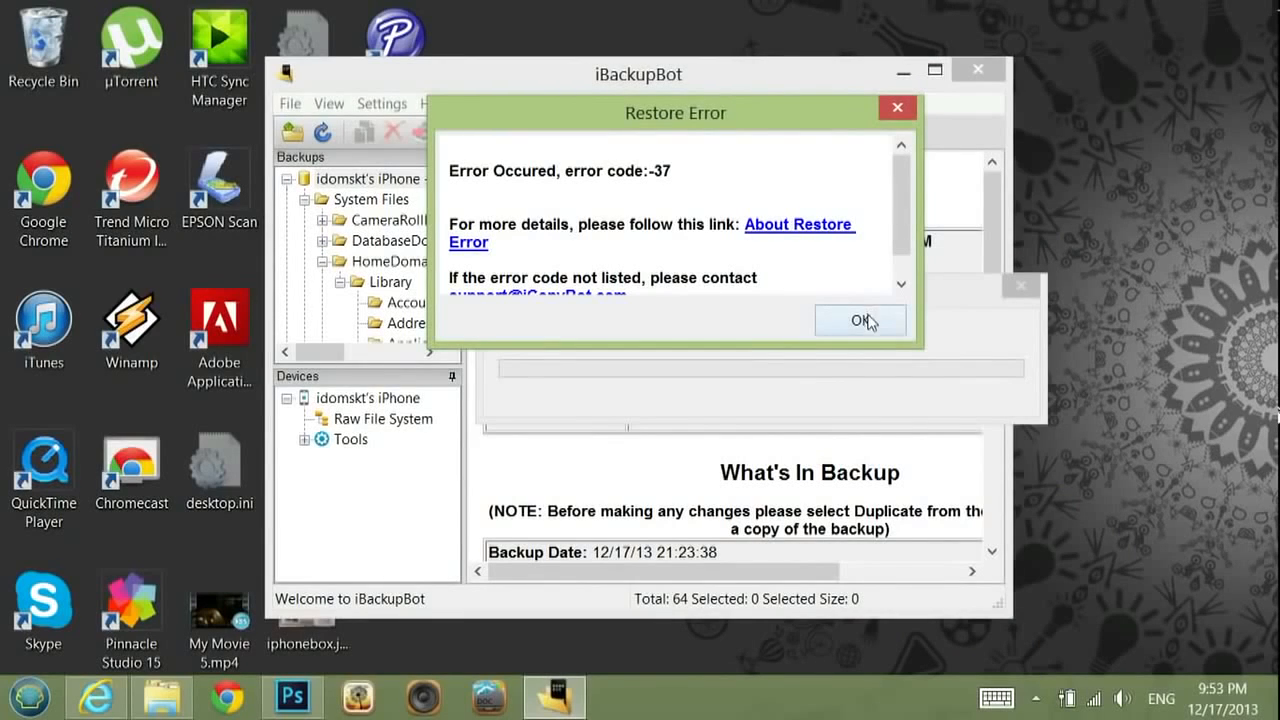
# Dismiss the -37 restore error and start a Full Restore with reboot afterward.
pyautogui.click(860, 320)
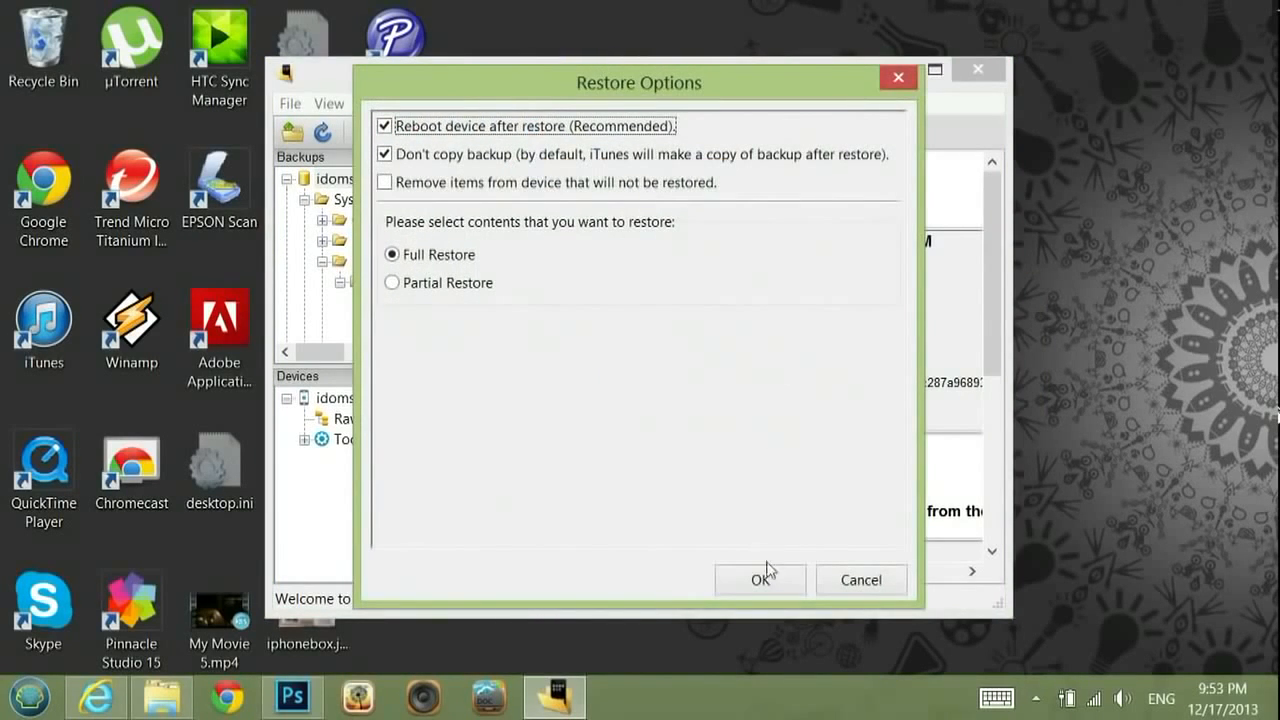
pyautogui.click(760, 580)
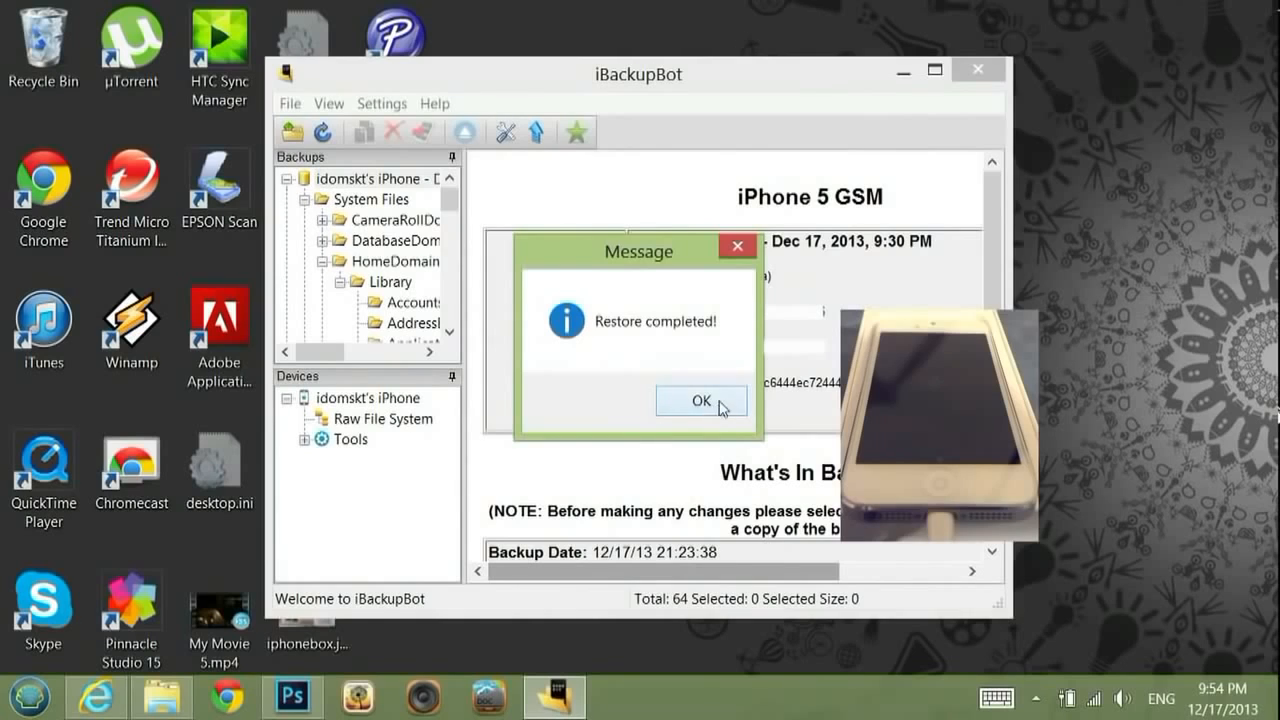
# Acknowledge the 'Restore completed!' notice, returning to the iPhone 5 backup's details.
pyautogui.click(700, 400)
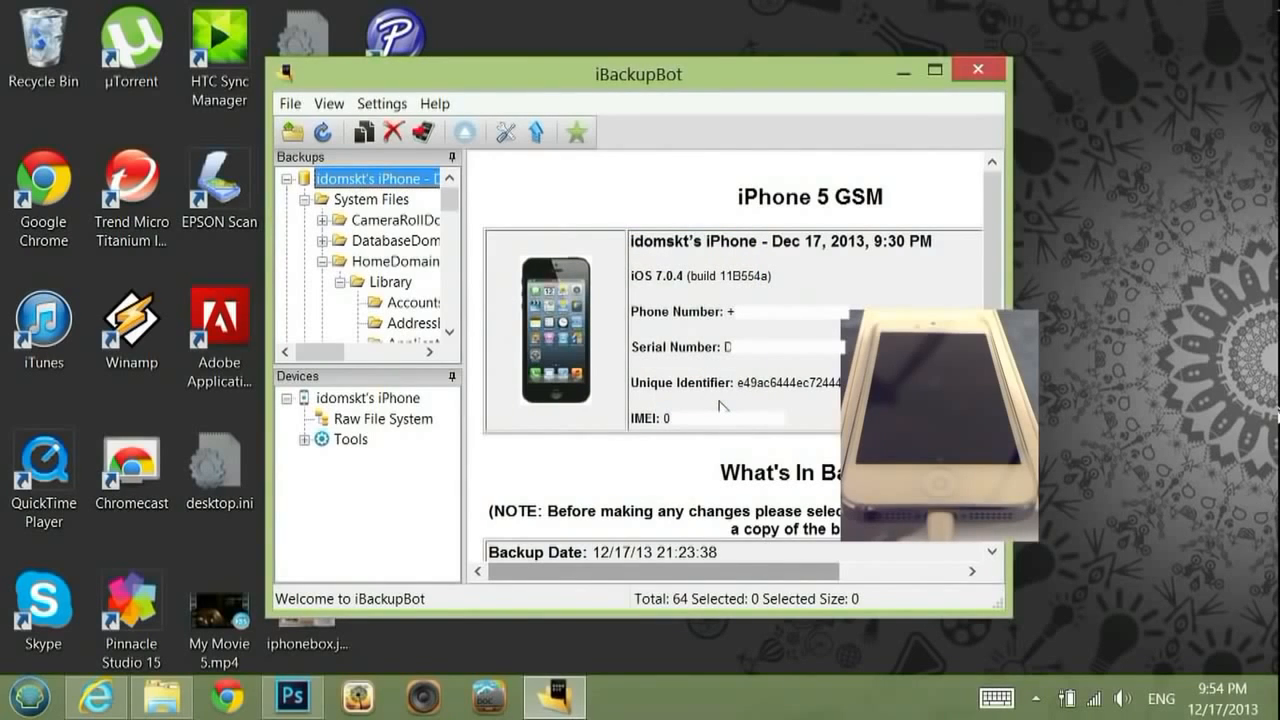